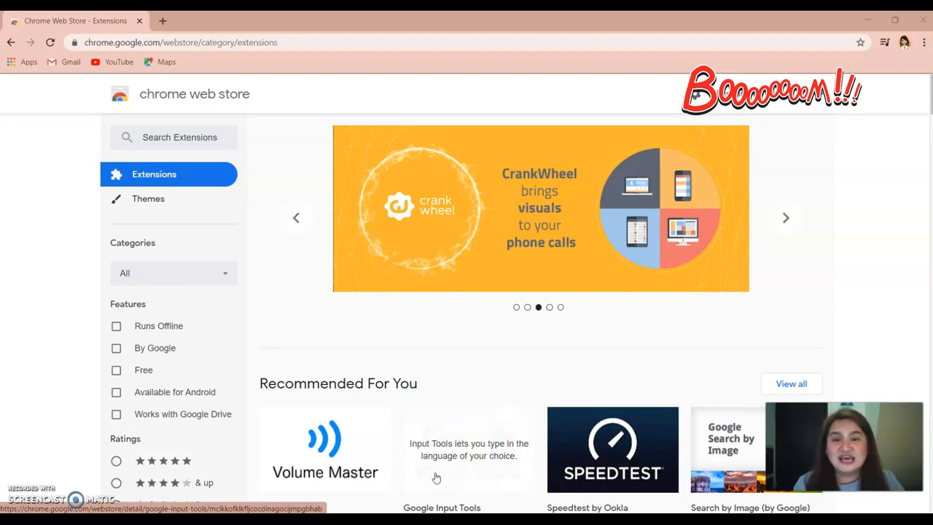
- Search the Chrome Web Store for 'loom for chrome' to list the Loom extension first
click(784, 217)
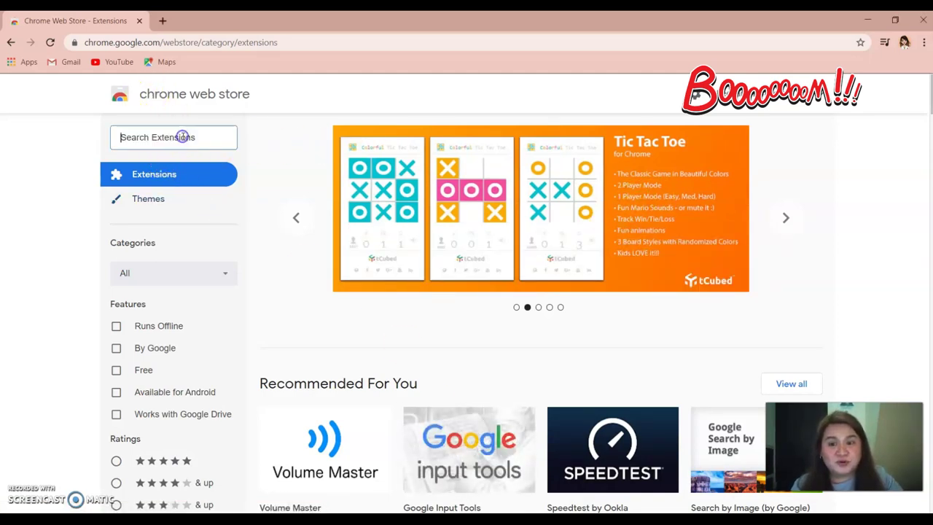
text(lo)
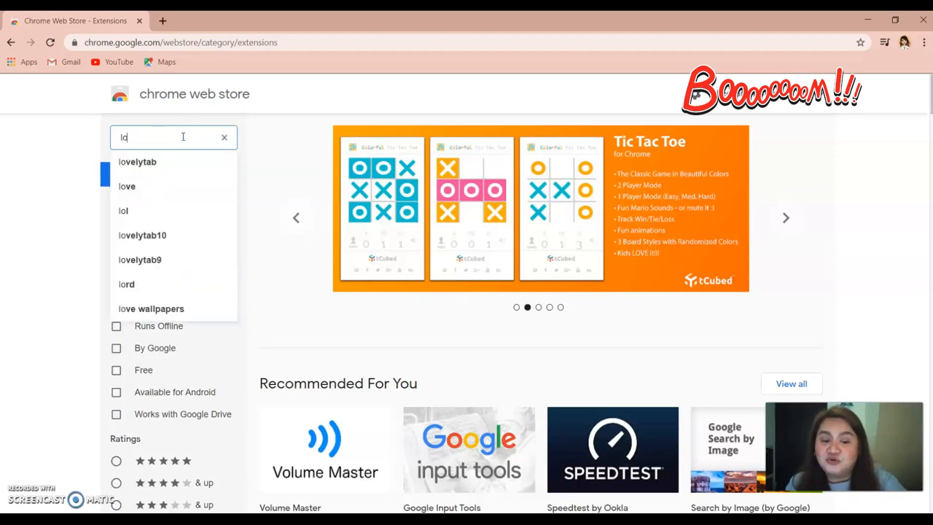
text(oom for chrome)
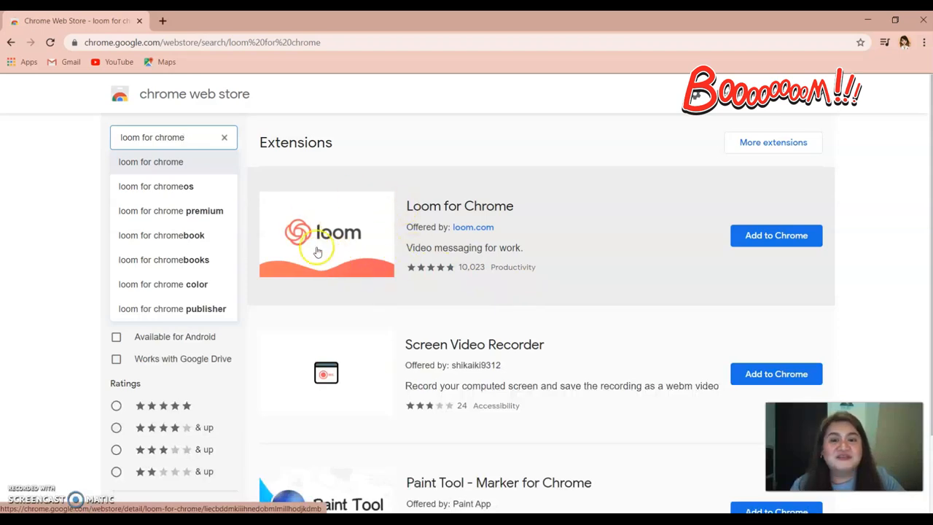
mouse_move(481, 227)
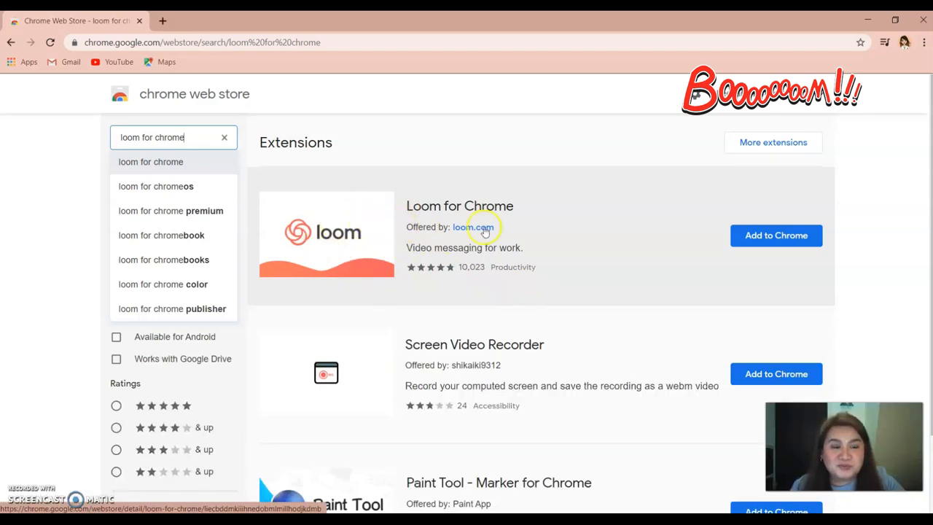
mouse_move(785, 237)
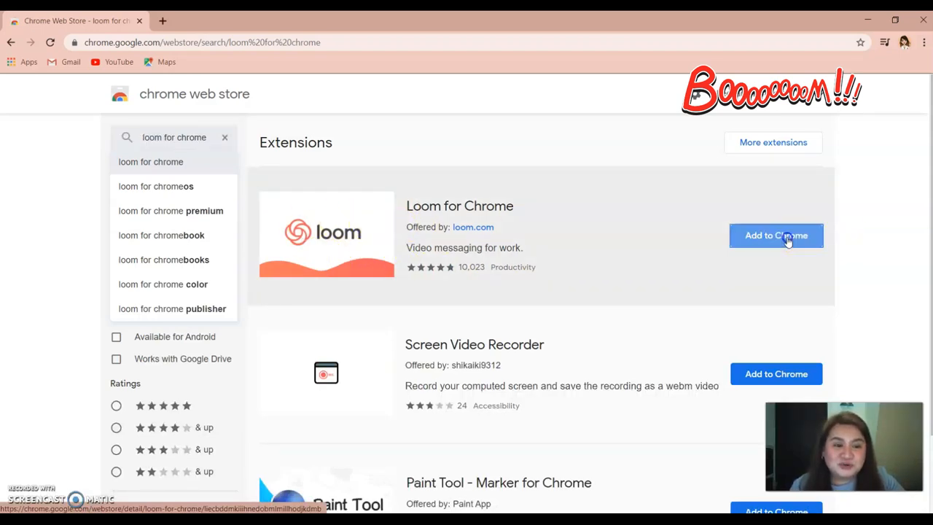
- Add Loom for Chrome to the browser and approve its requested permissions
click(776, 235)
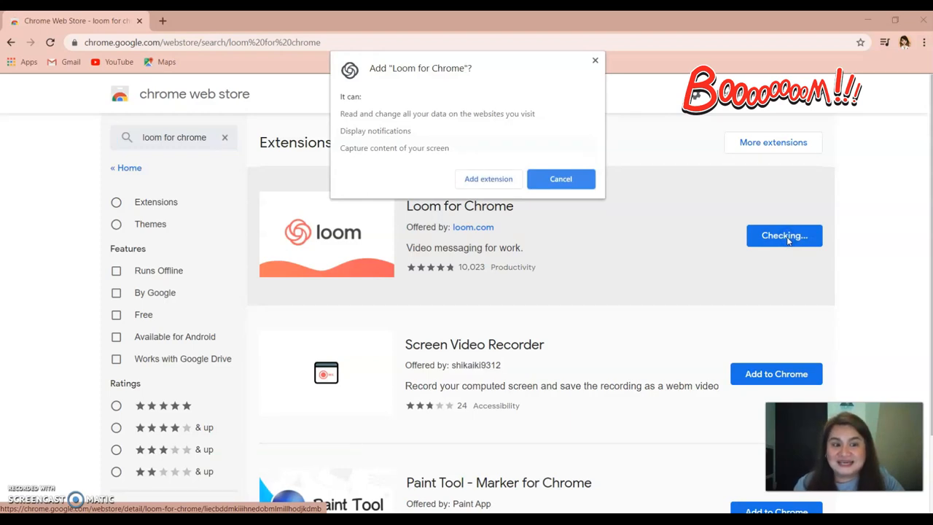
mouse_move(487, 178)
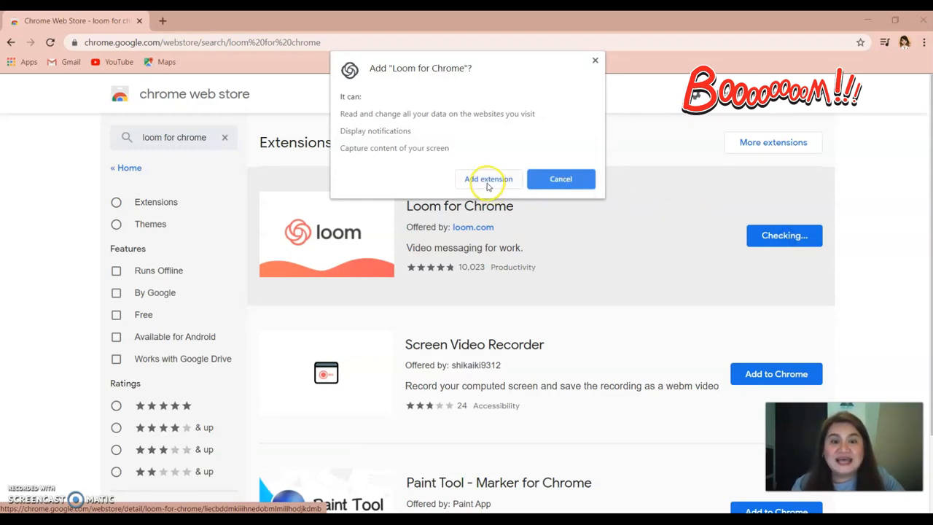
click(487, 178)
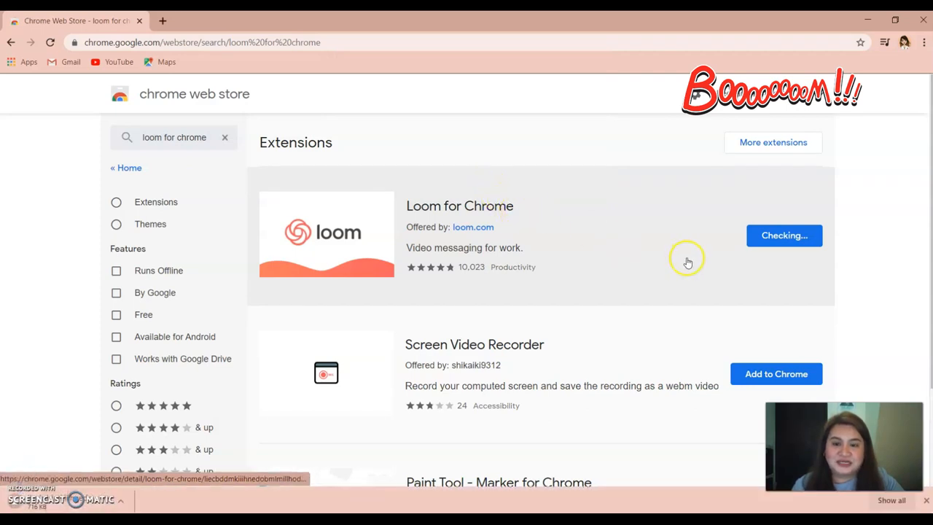
mouse_move(693, 262)
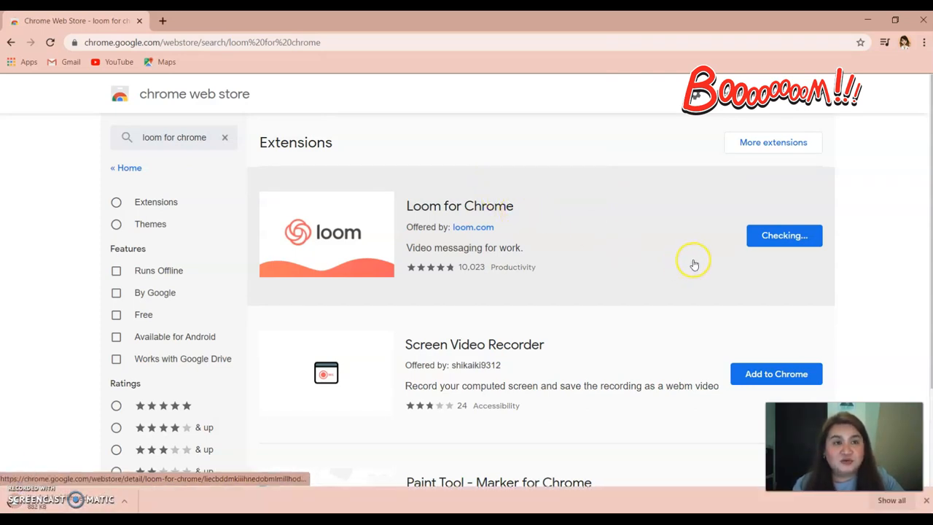
mouse_move(727, 267)
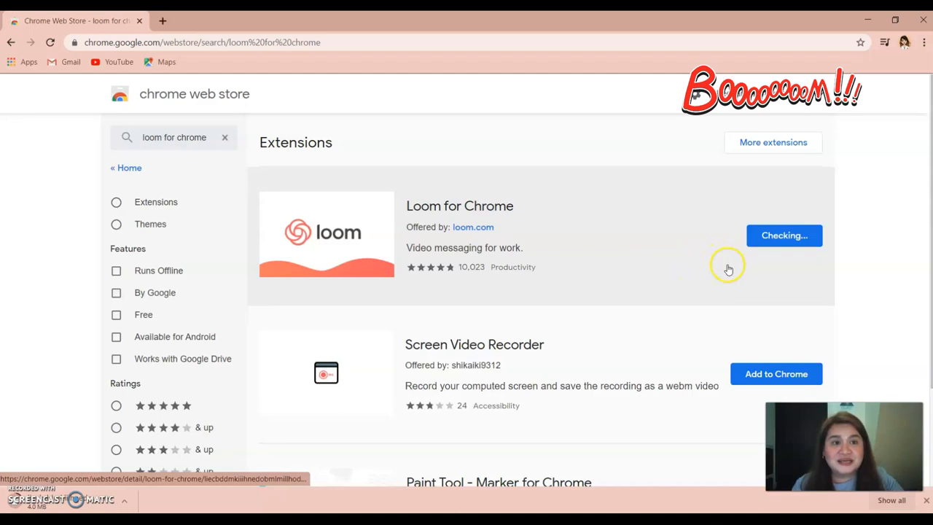
mouse_move(723, 263)
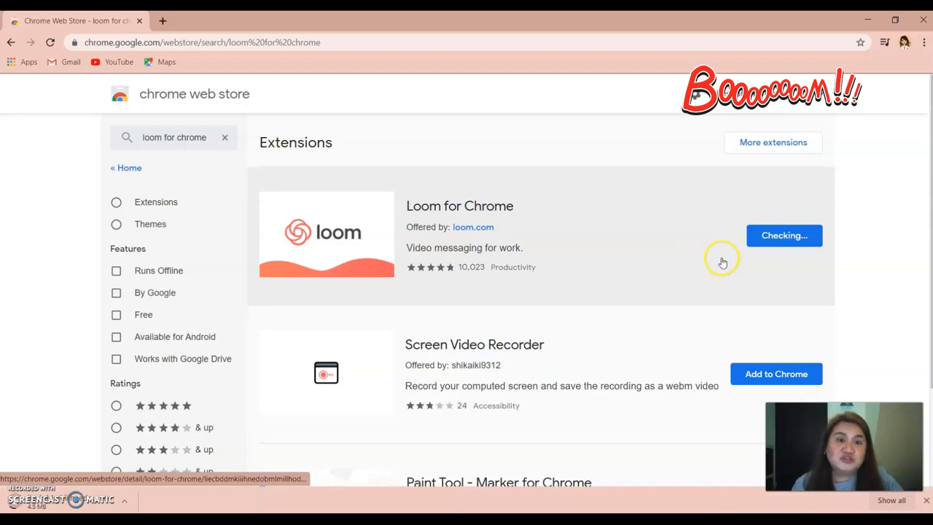
mouse_move(723, 262)
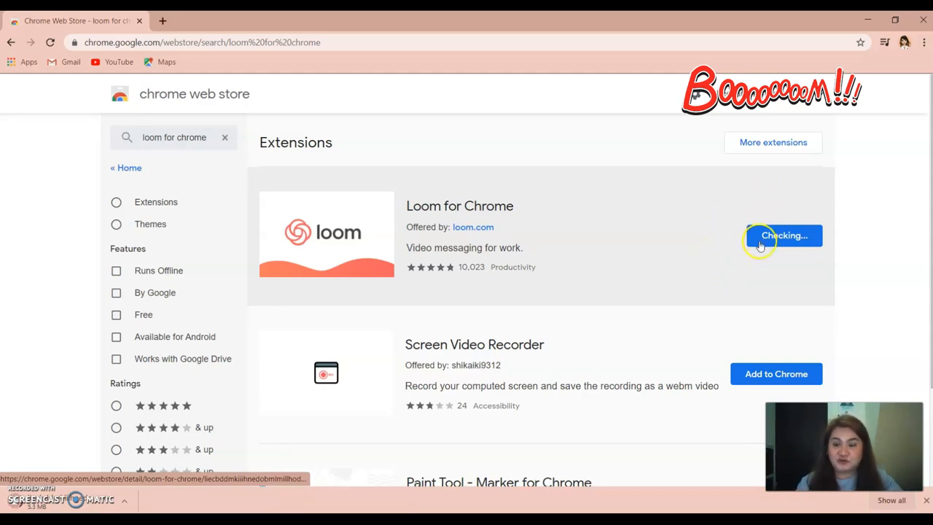
mouse_move(763, 210)
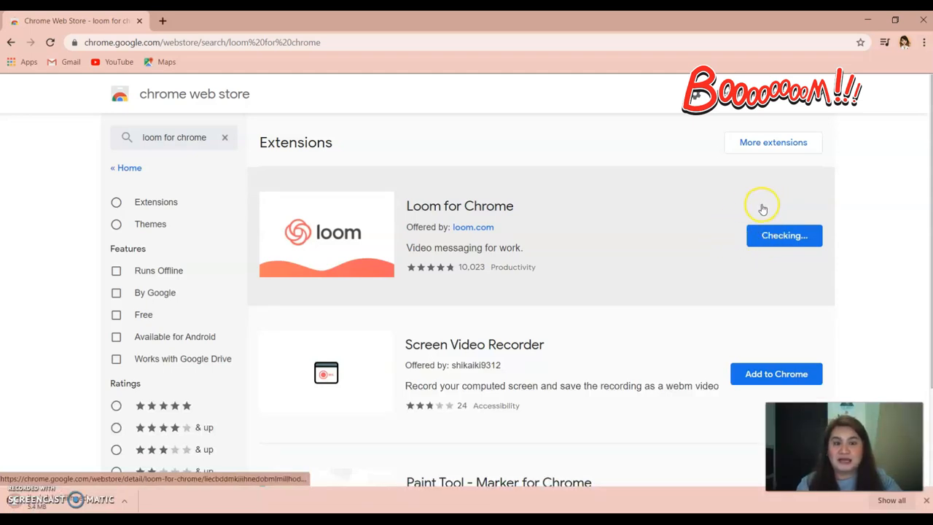
mouse_move(731, 239)
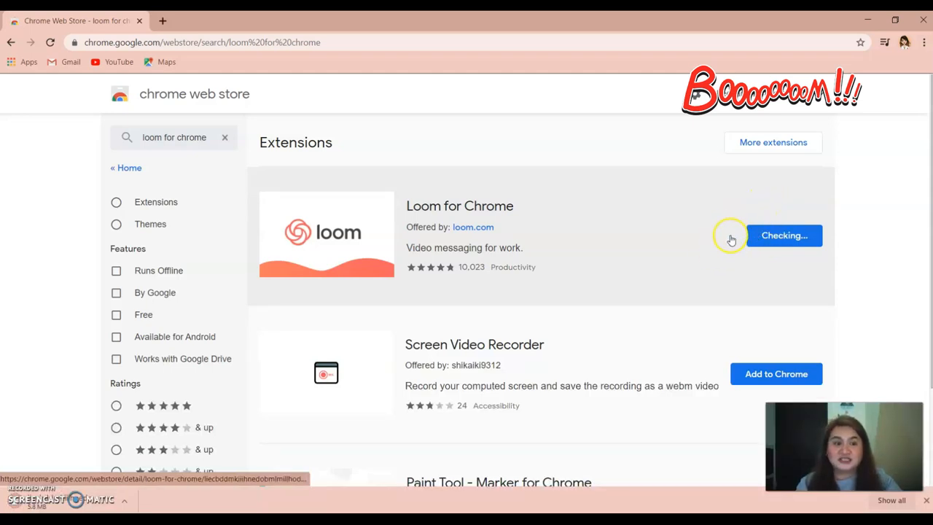
mouse_move(796, 257)
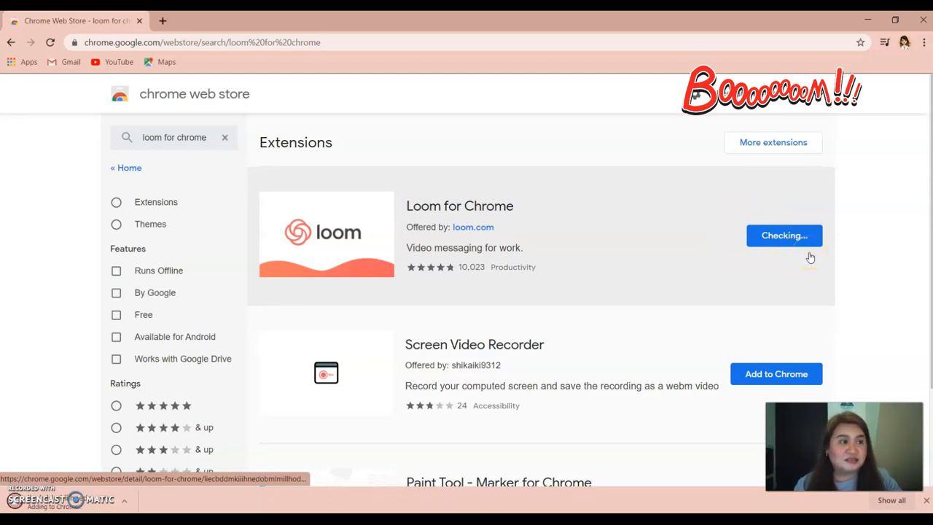
mouse_move(743, 219)
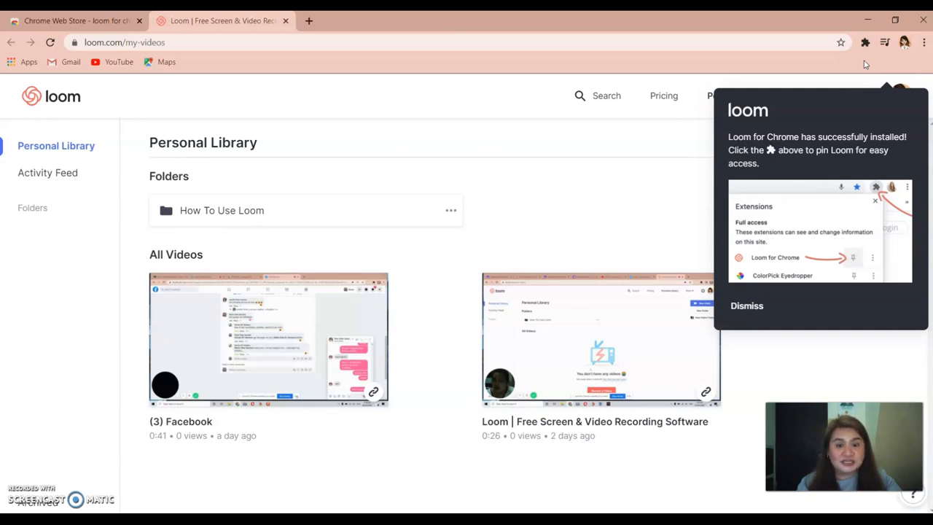
mouse_move(863, 41)
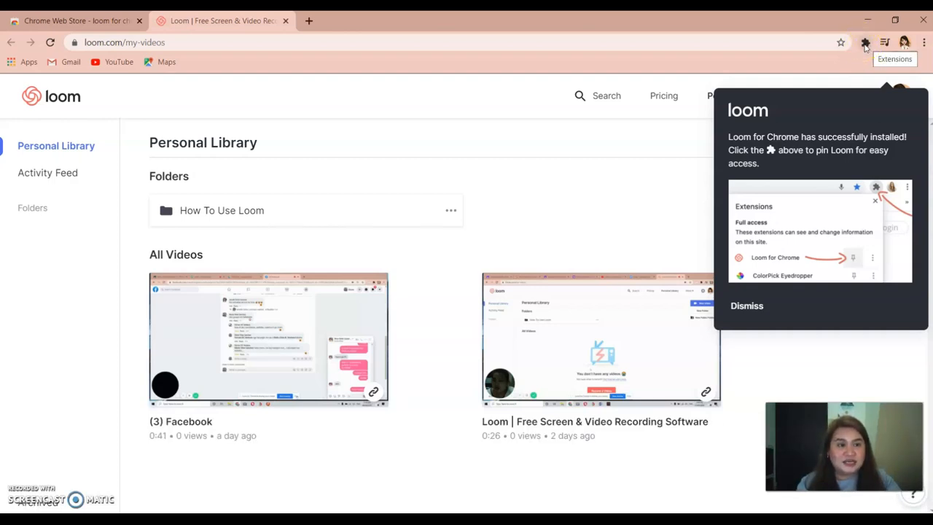
- Show Chrome's installed extensions list with Loom for Chrome on the My Videos page
click(886, 40)
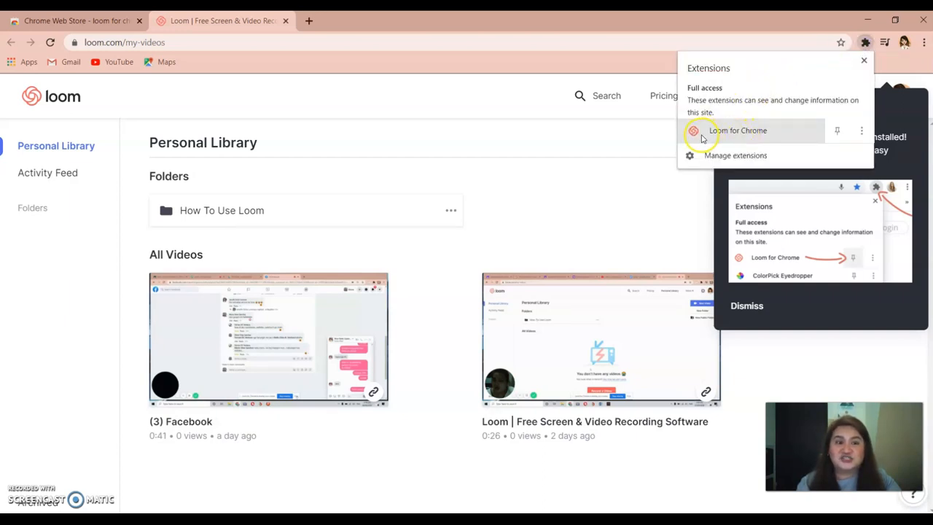
mouse_move(700, 137)
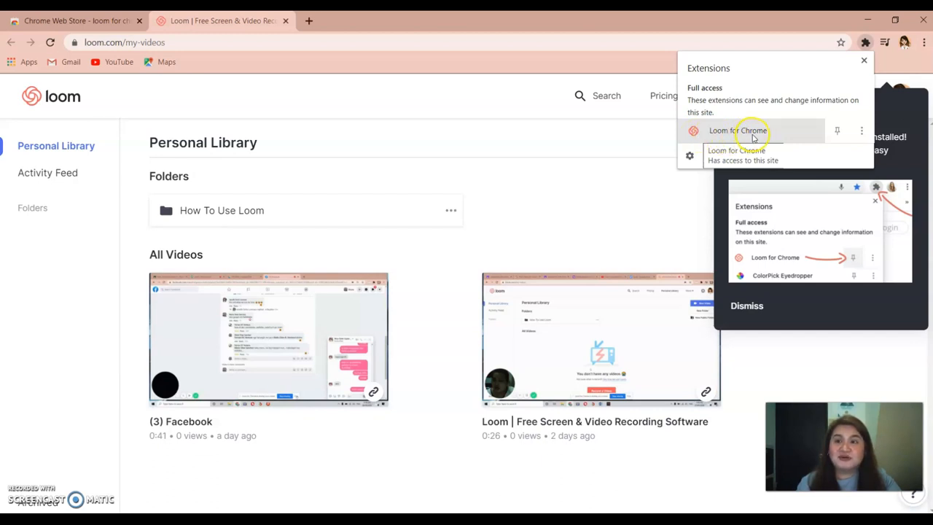
mouse_move(777, 135)
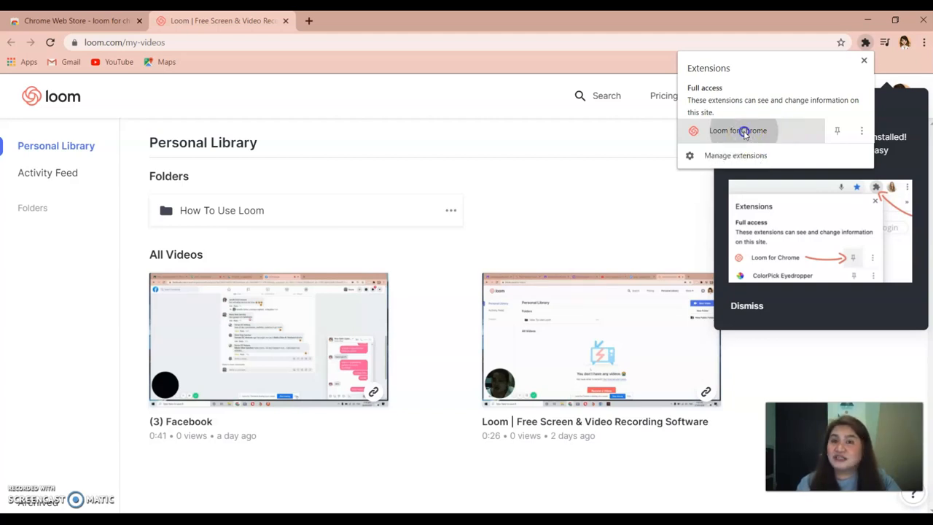
- Launch the Loom recorder, try Screen Only and Cam Only, then settle on Screen + Cam
click(743, 131)
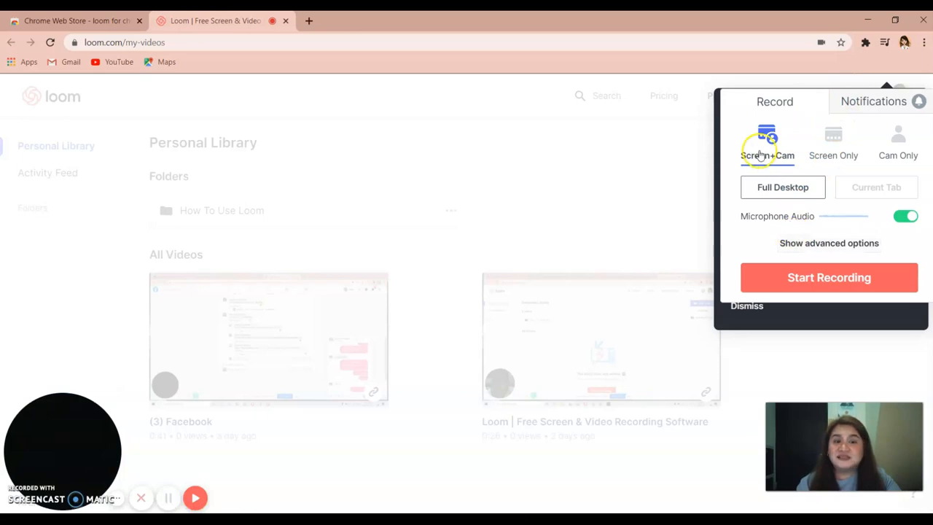
click(767, 143)
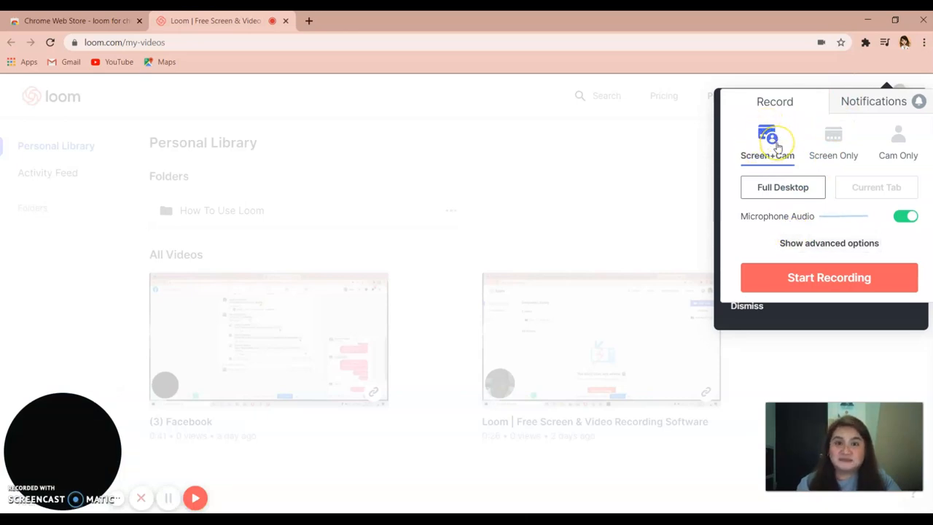
mouse_move(767, 172)
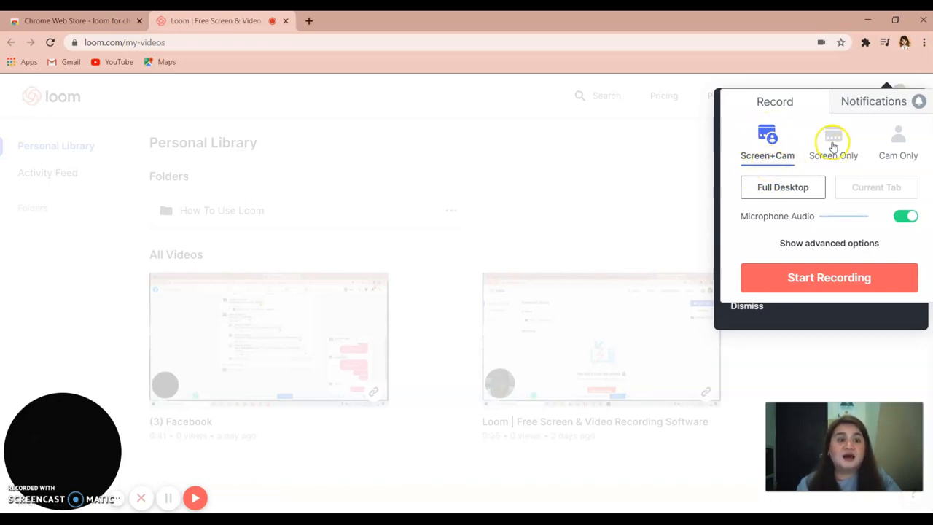
click(834, 139)
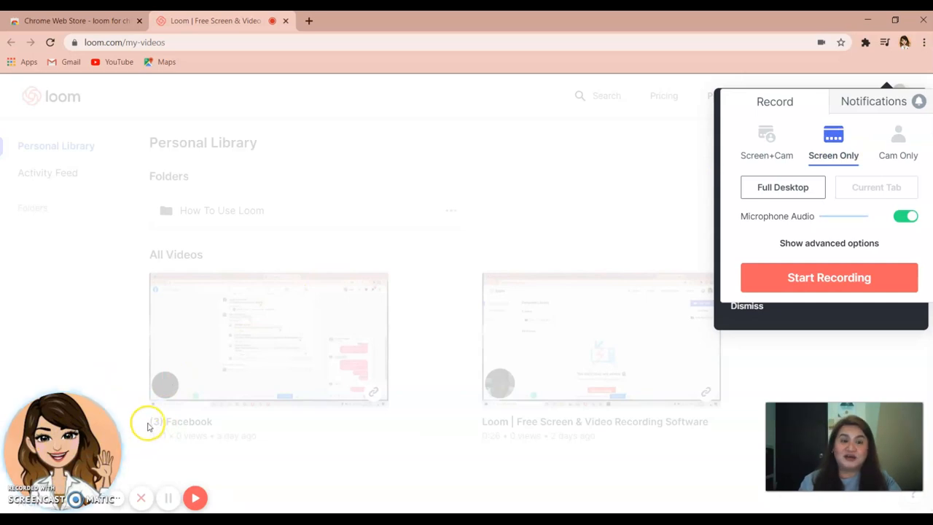
mouse_move(350, 372)
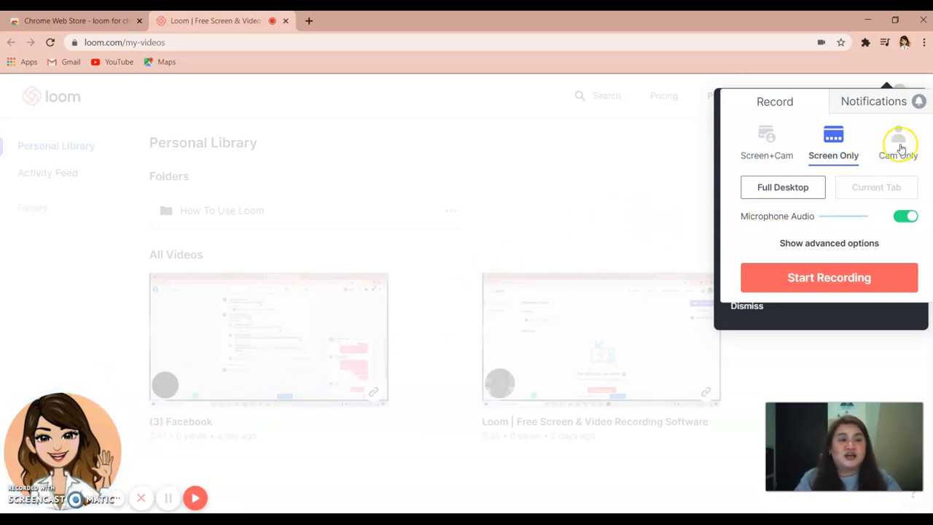
click(898, 138)
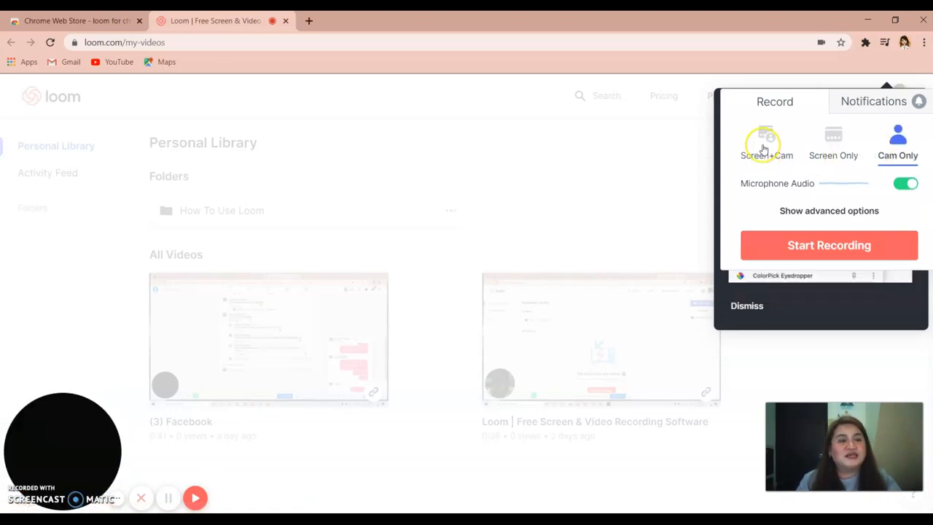
click(767, 139)
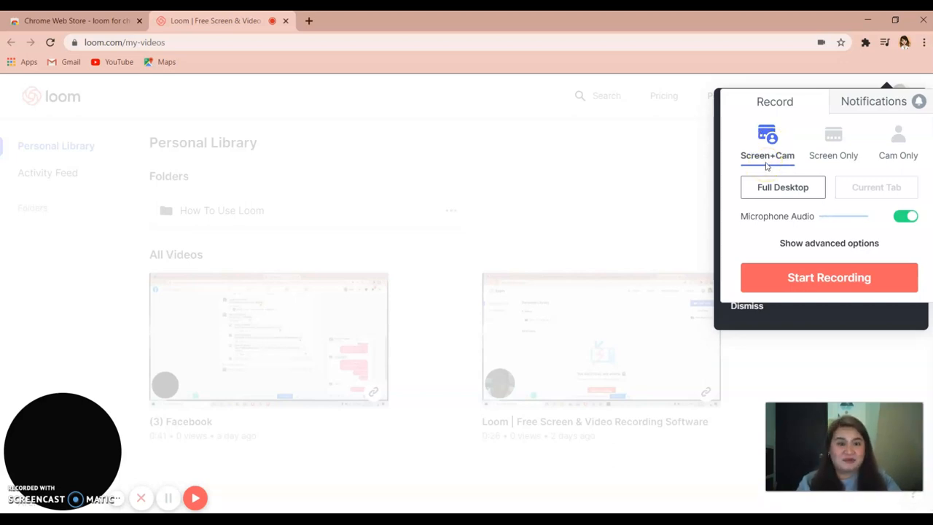
mouse_move(802, 204)
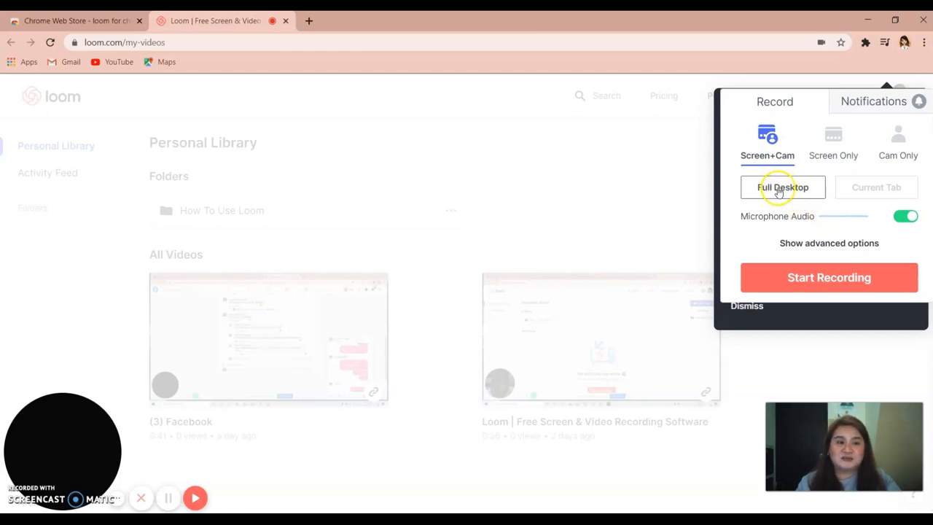
click(781, 187)
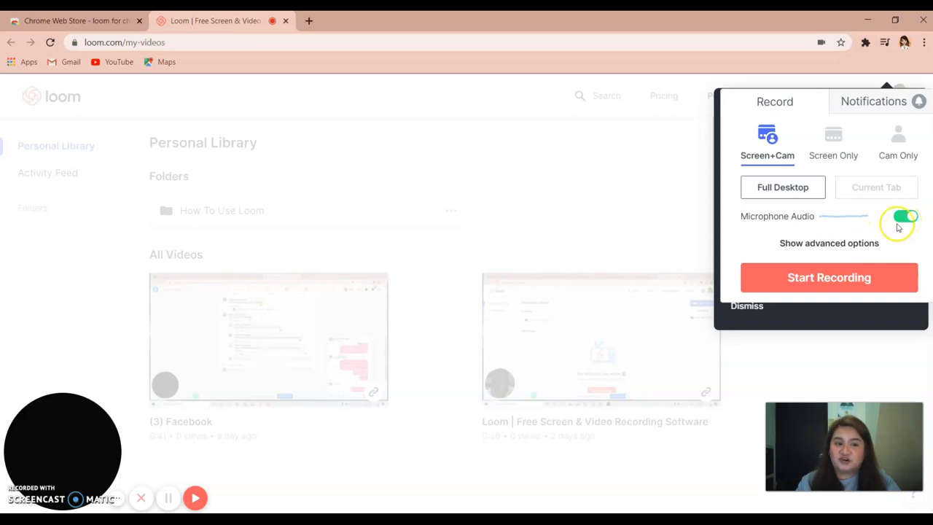
click(828, 242)
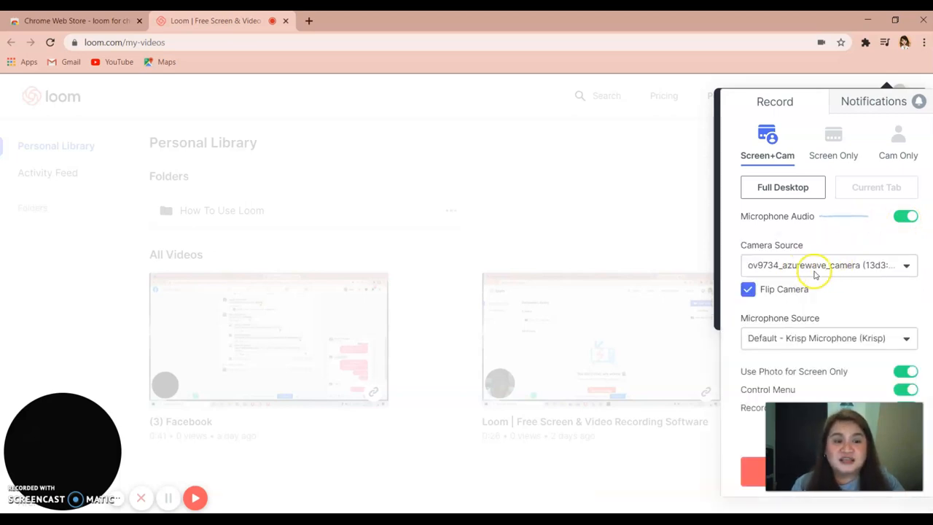
click(828, 265)
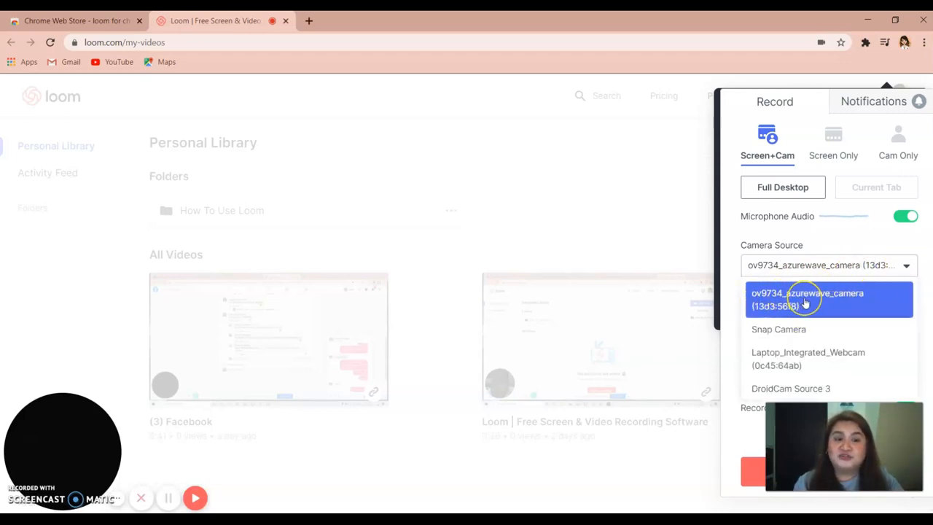
mouse_move(795, 367)
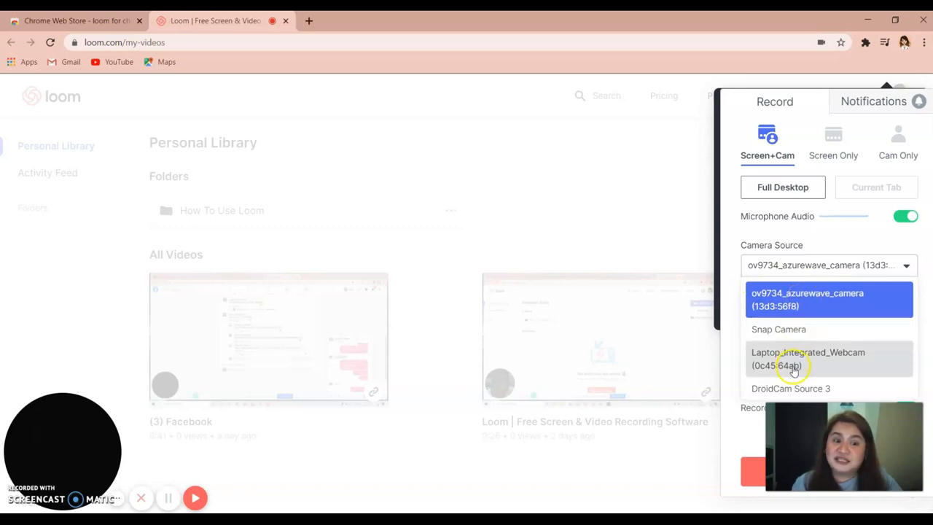
mouse_move(802, 335)
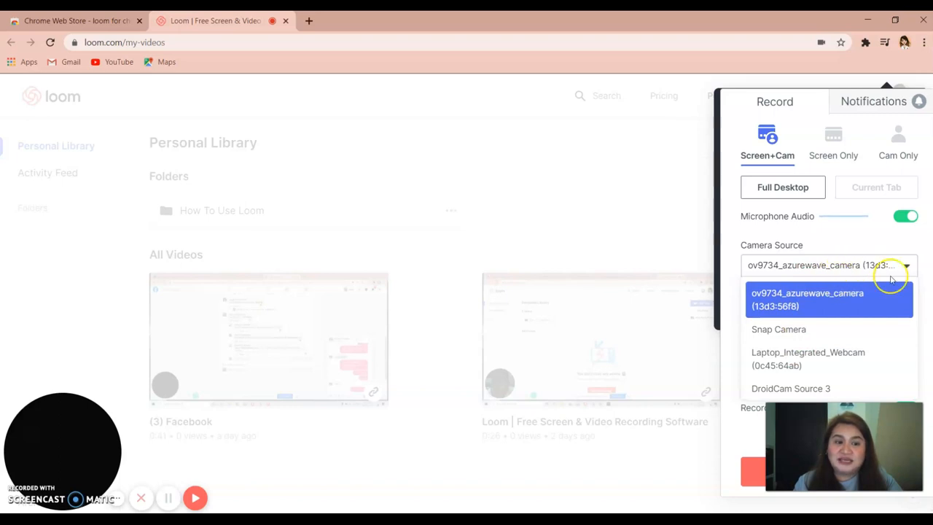
click(829, 297)
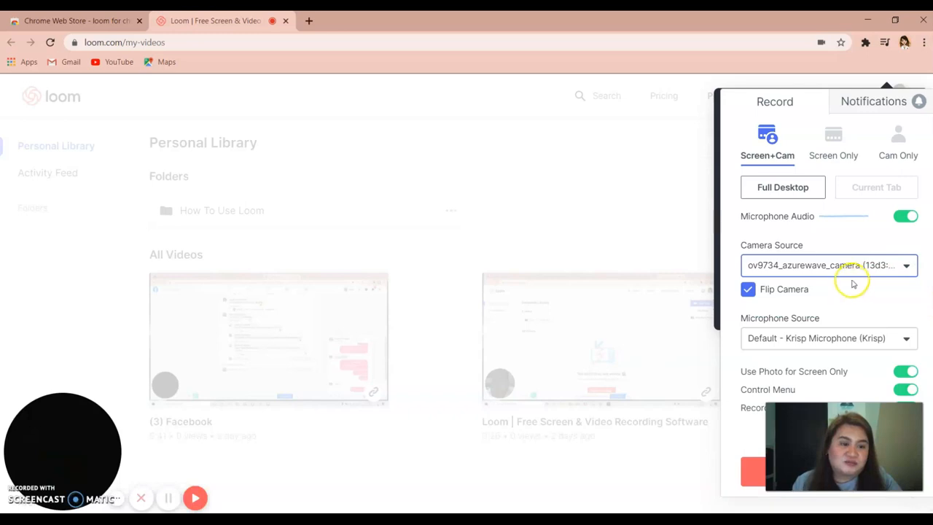
mouse_move(843, 325)
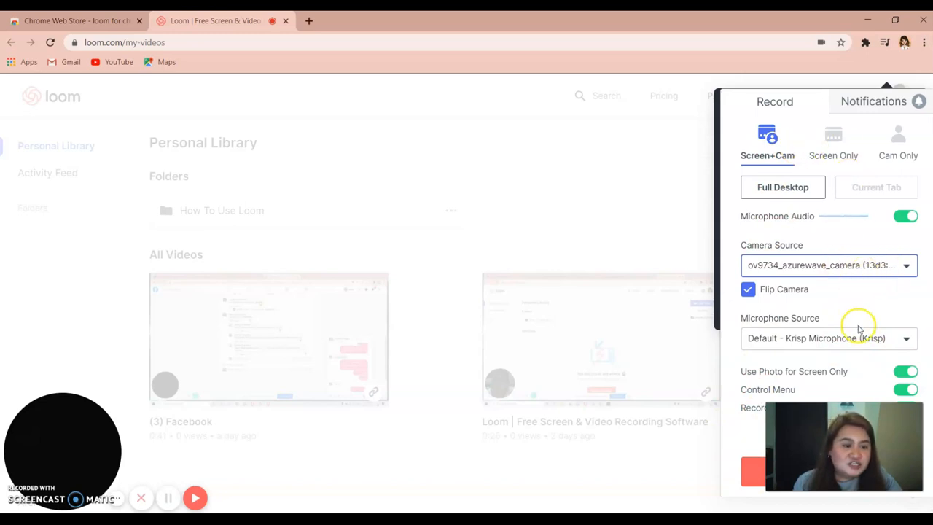
mouse_move(784, 244)
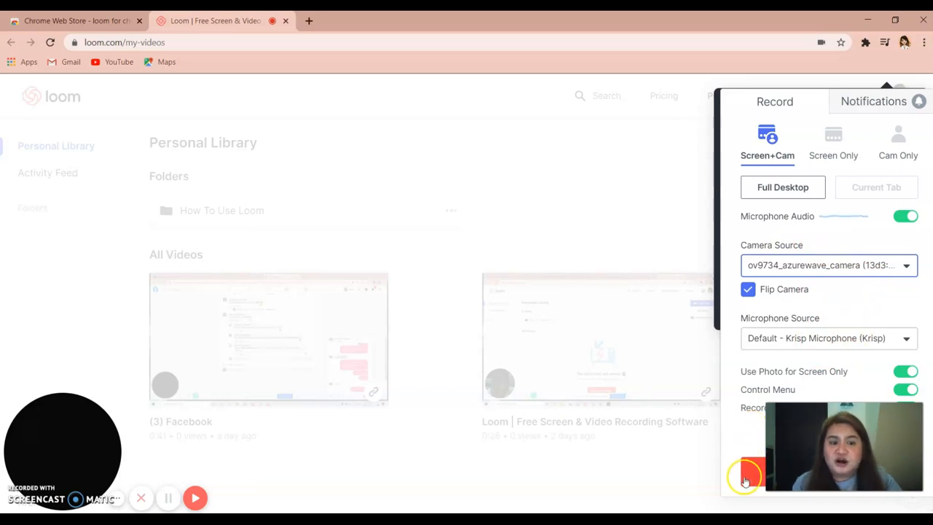
- Start a recording, review window and tab options, then share the entire screen
click(746, 472)
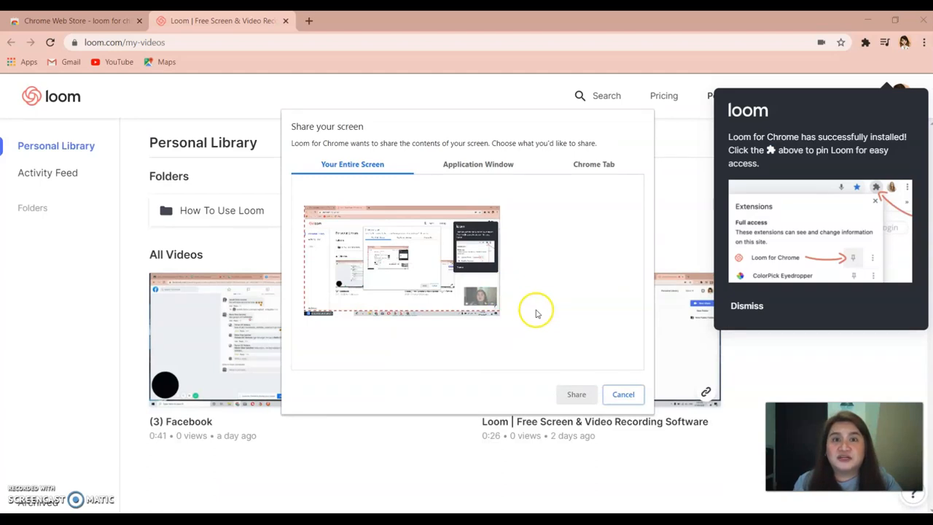
mouse_move(554, 290)
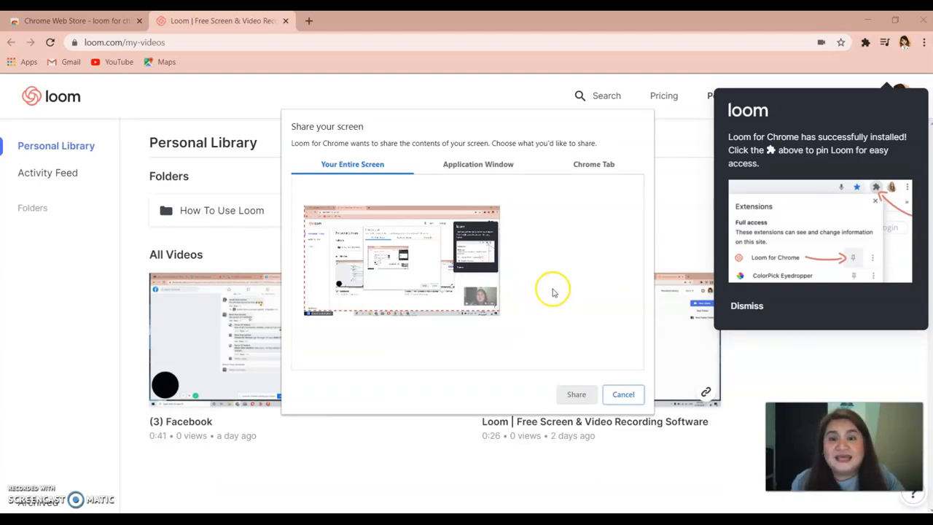
mouse_move(481, 175)
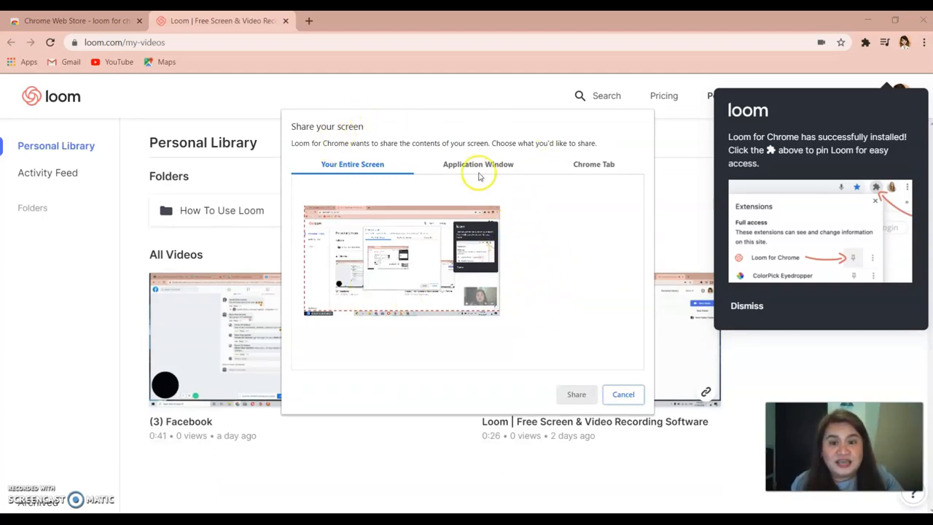
mouse_move(445, 315)
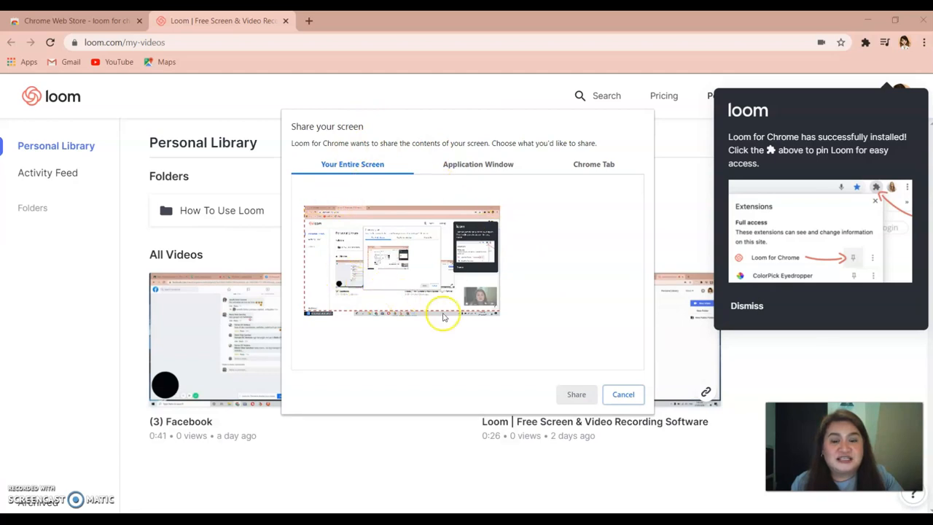
click(400, 259)
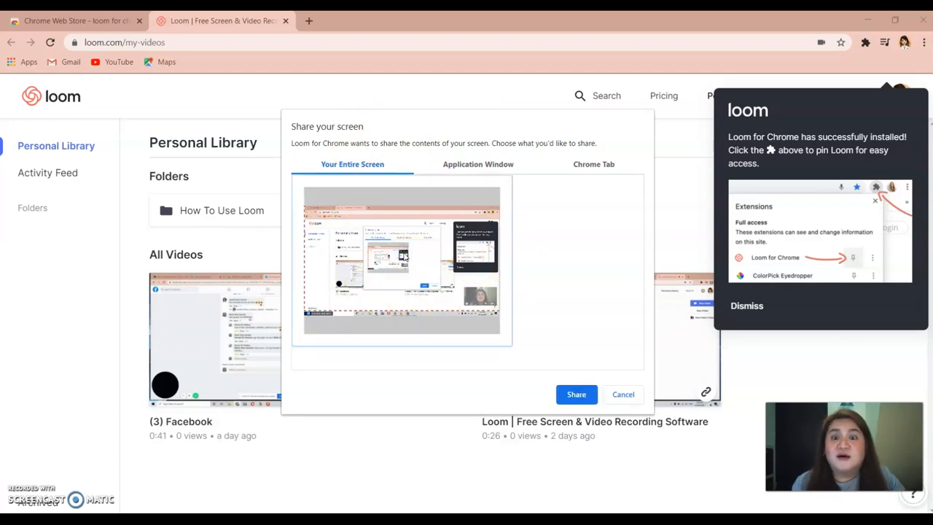
click(478, 163)
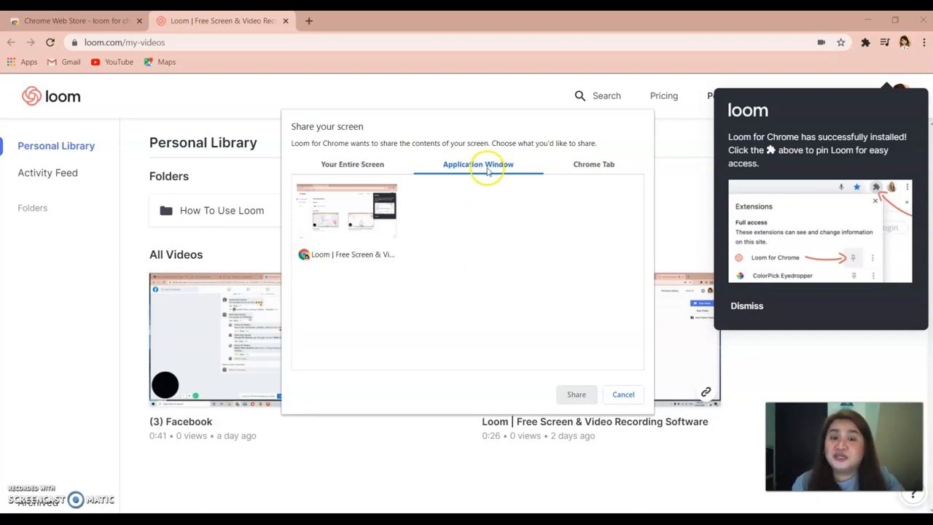
mouse_move(595, 171)
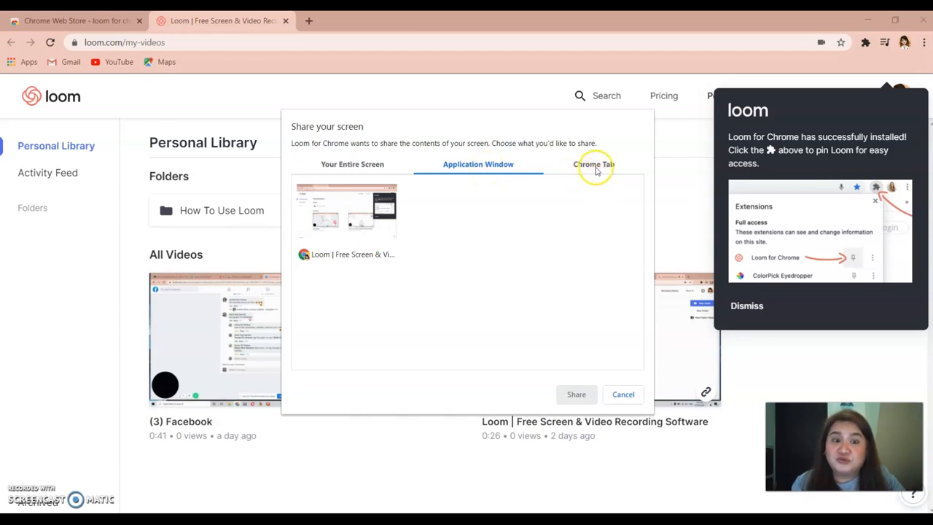
click(593, 164)
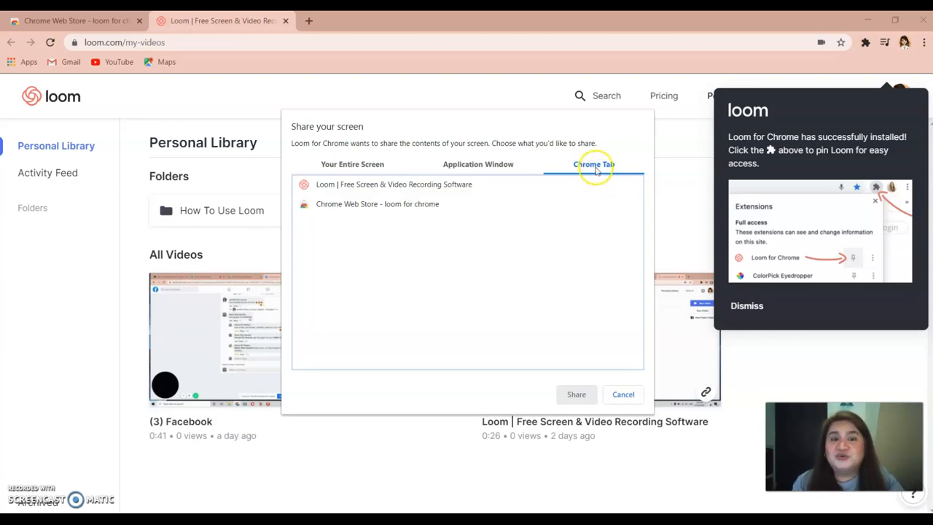
click(594, 163)
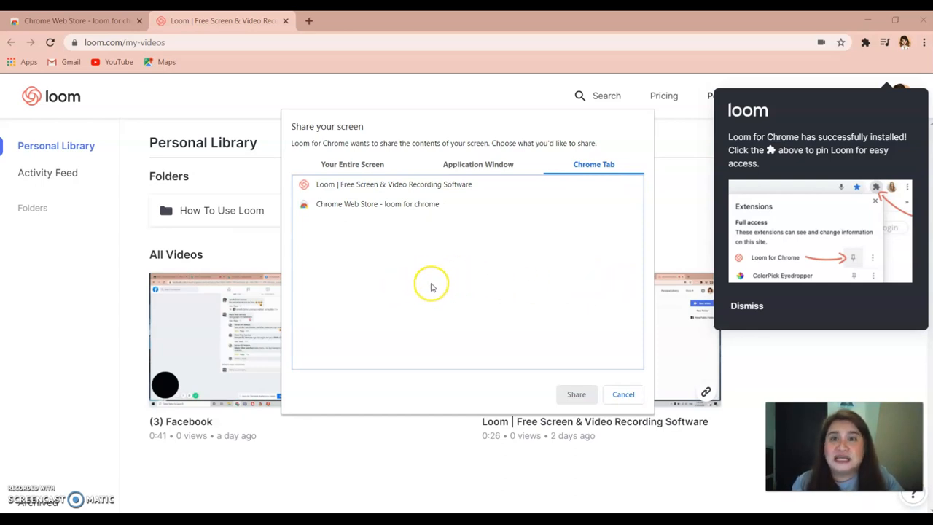
mouse_move(438, 277)
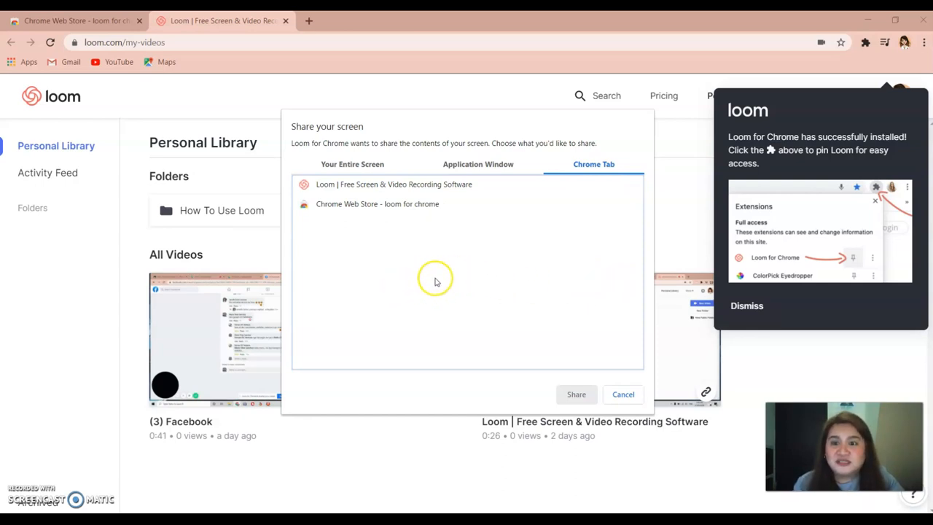
mouse_move(348, 169)
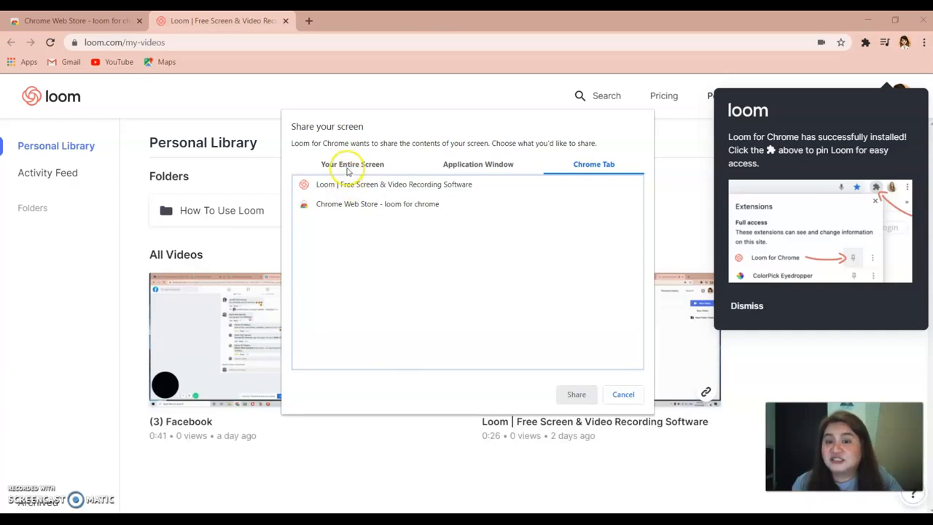
click(352, 164)
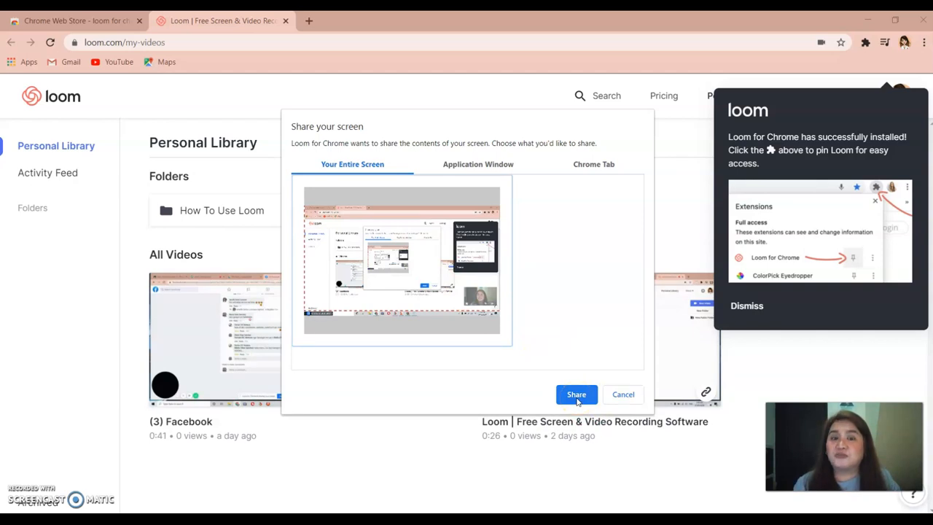
click(576, 394)
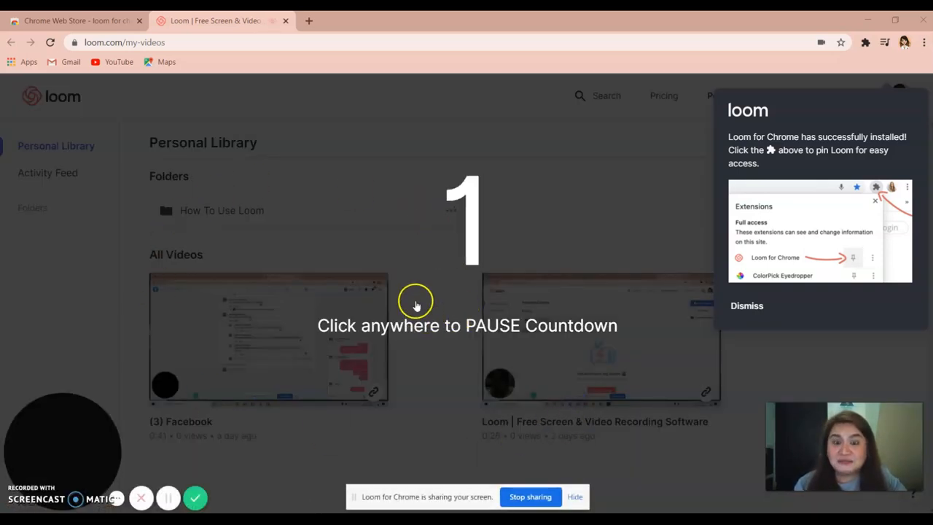
- Record a short full-screen clip and stop it from the Loom control bar
click(417, 300)
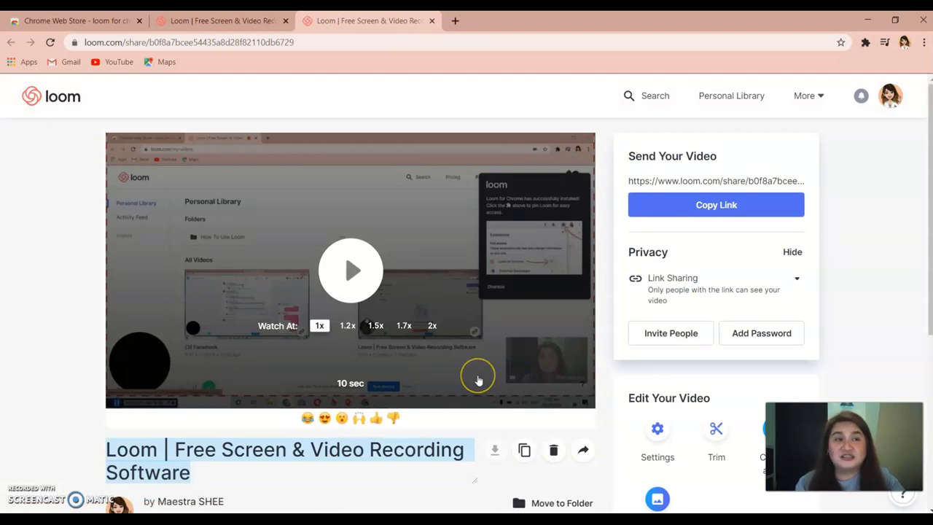
mouse_move(458, 210)
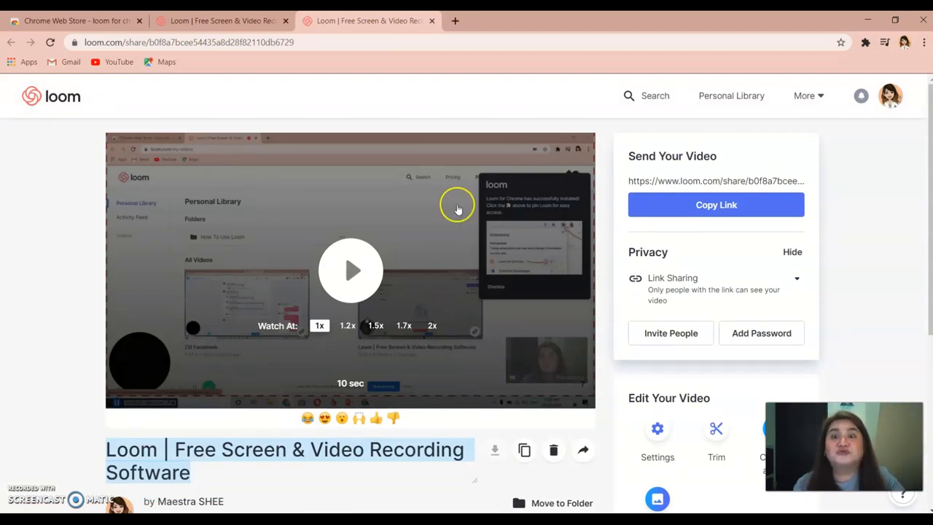
mouse_move(426, 263)
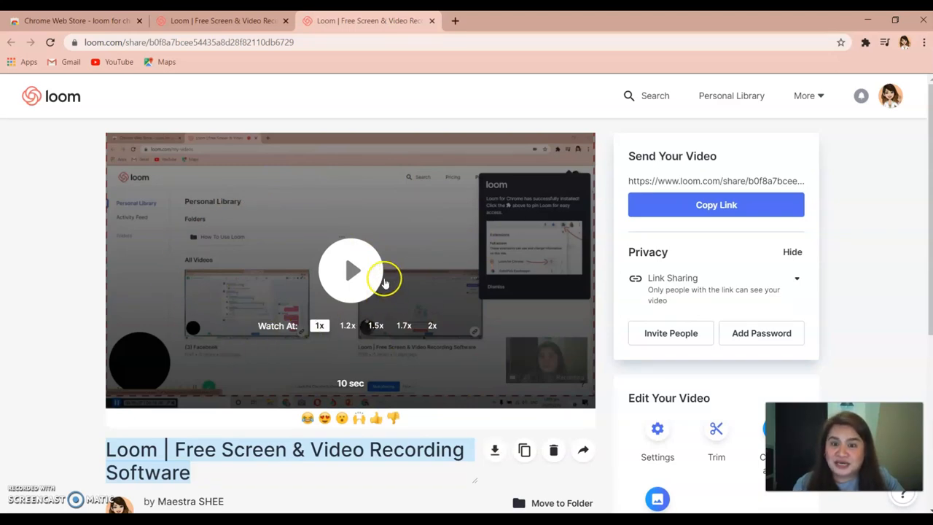
mouse_move(329, 284)
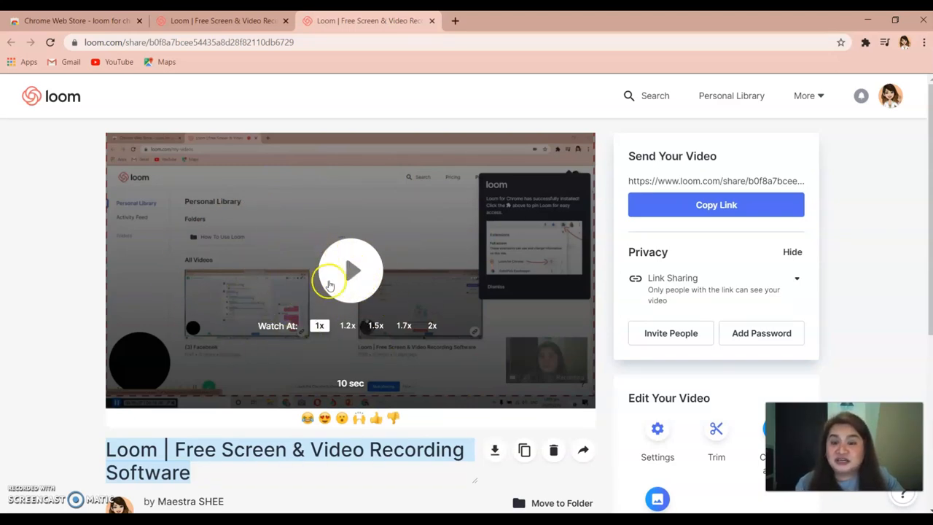
- Download the new 10-second recording from its Loom share page
scroll(down, 3)
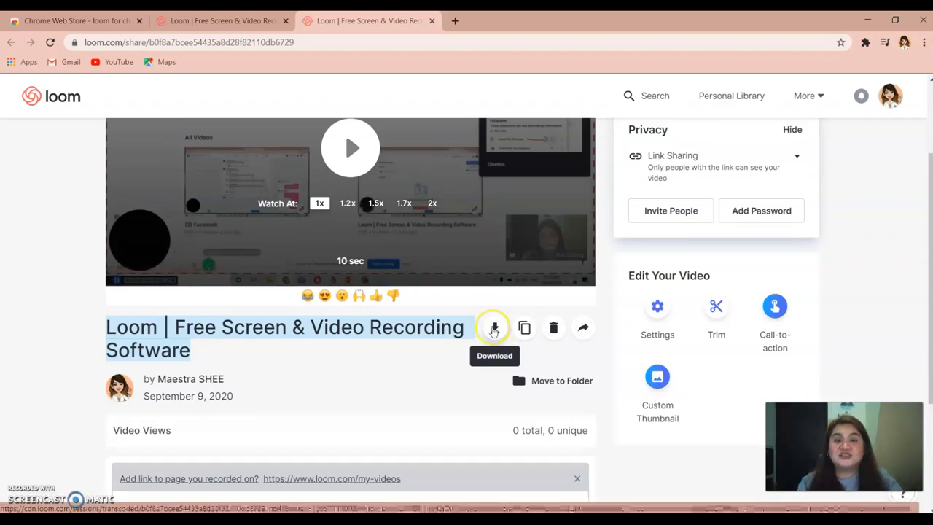
click(492, 326)
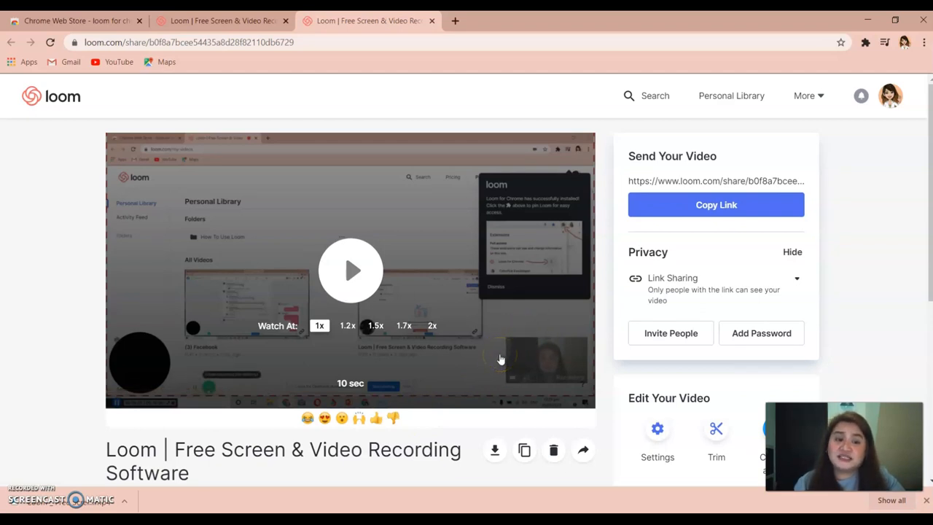
mouse_move(354, 294)
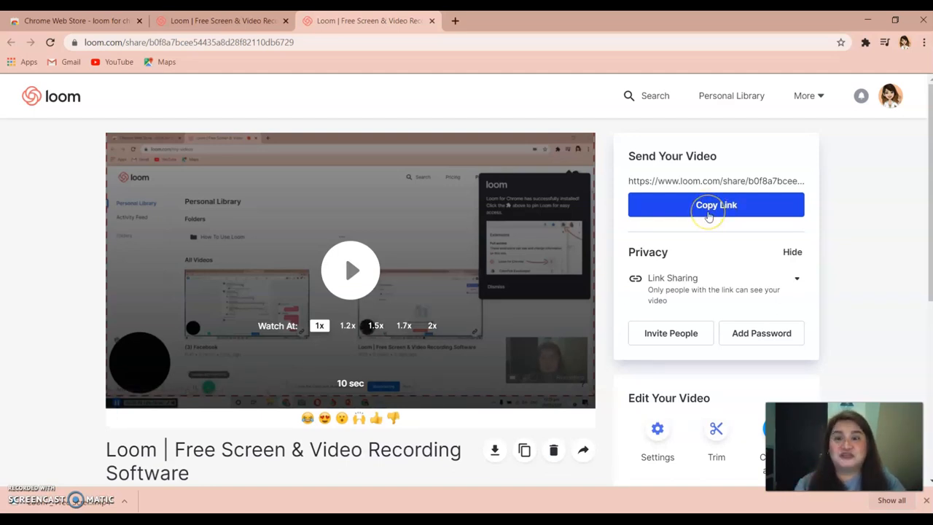
mouse_move(723, 260)
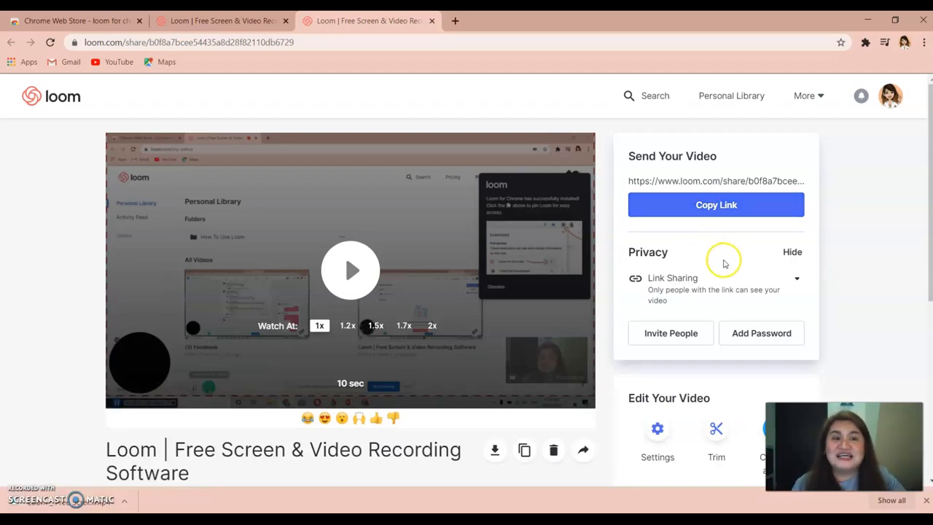
mouse_move(809, 239)
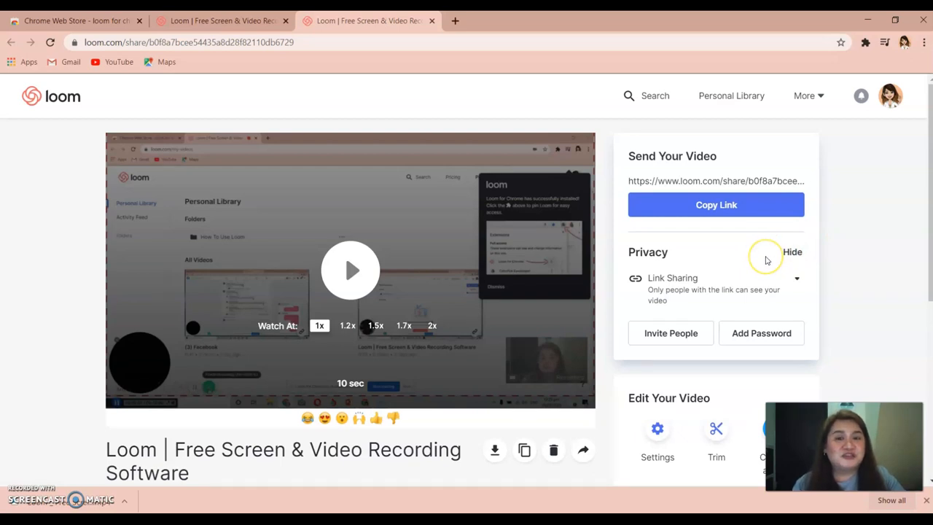
mouse_move(764, 254)
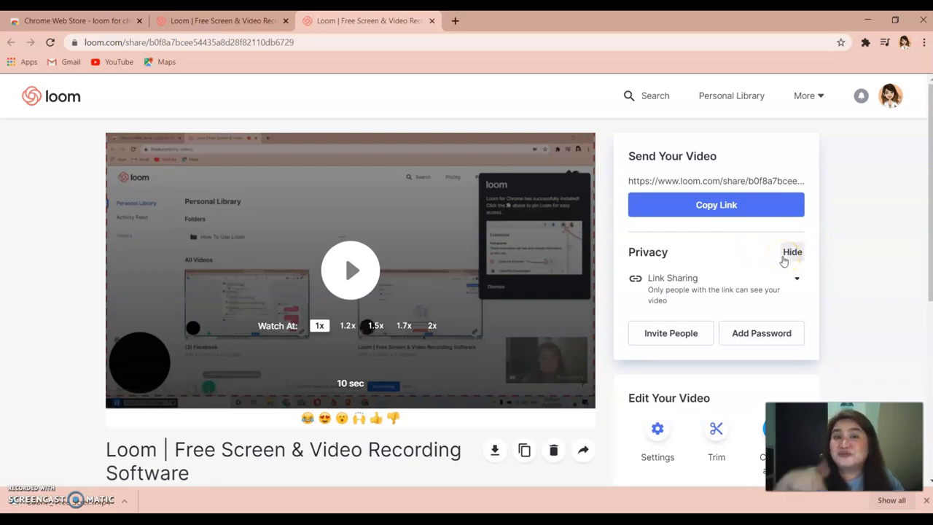
mouse_move(697, 236)
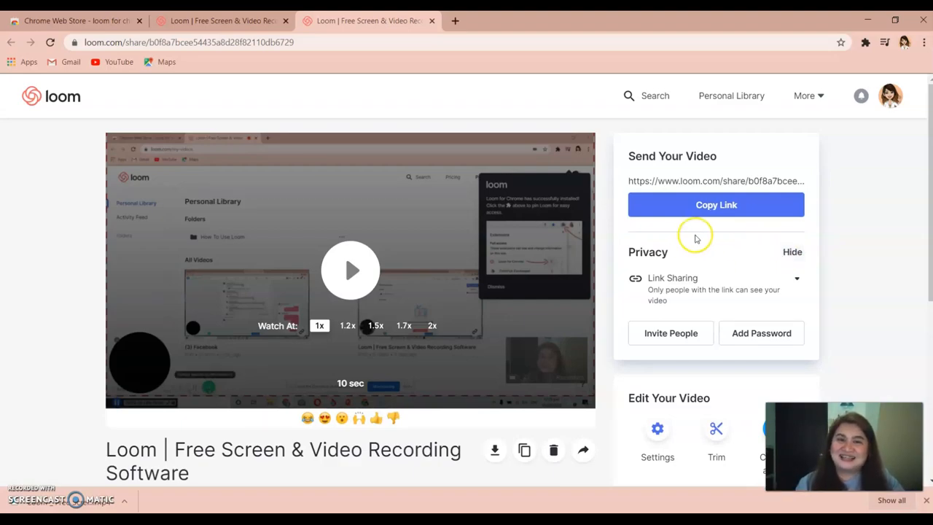